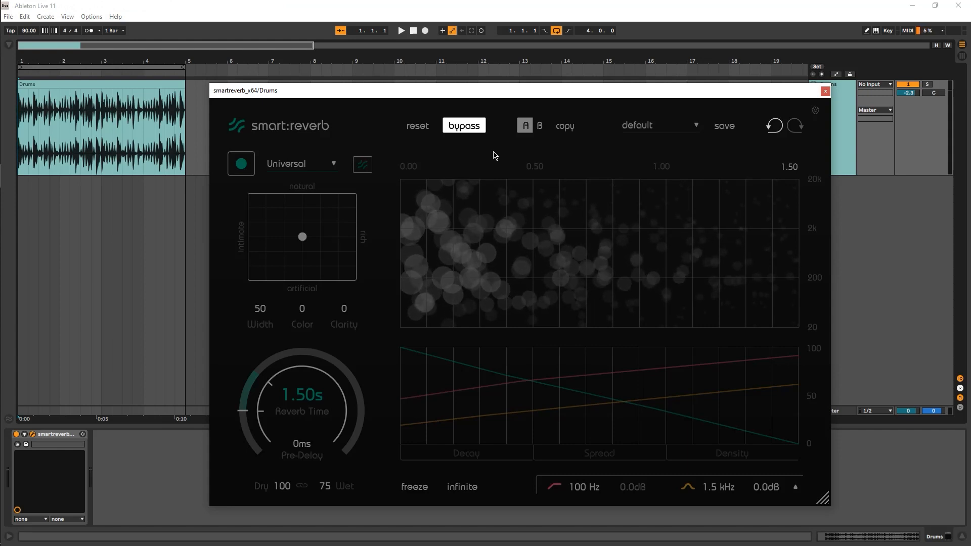
- Enable the drum smart:reverb, choose the Drums profile and start learning during playback
left_click(401, 30)
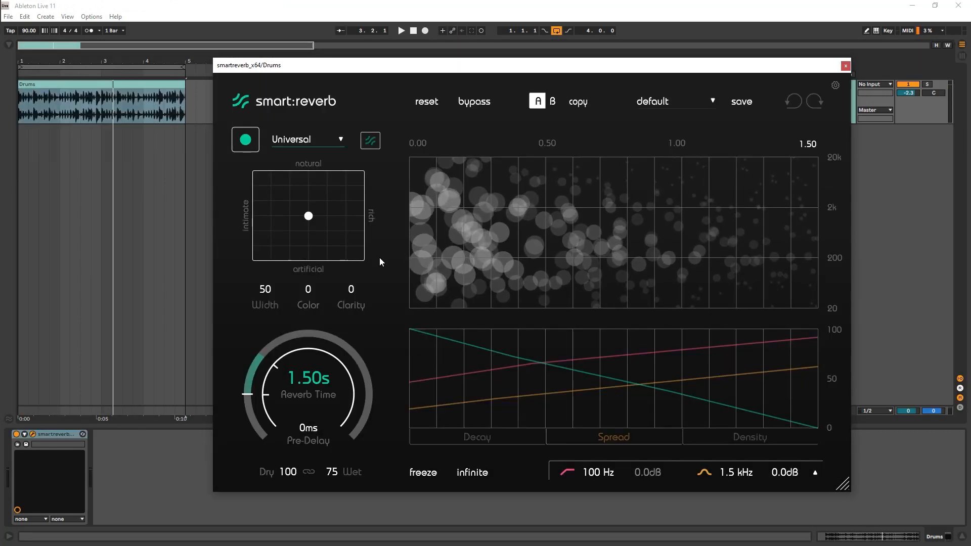
left_click(308, 139)
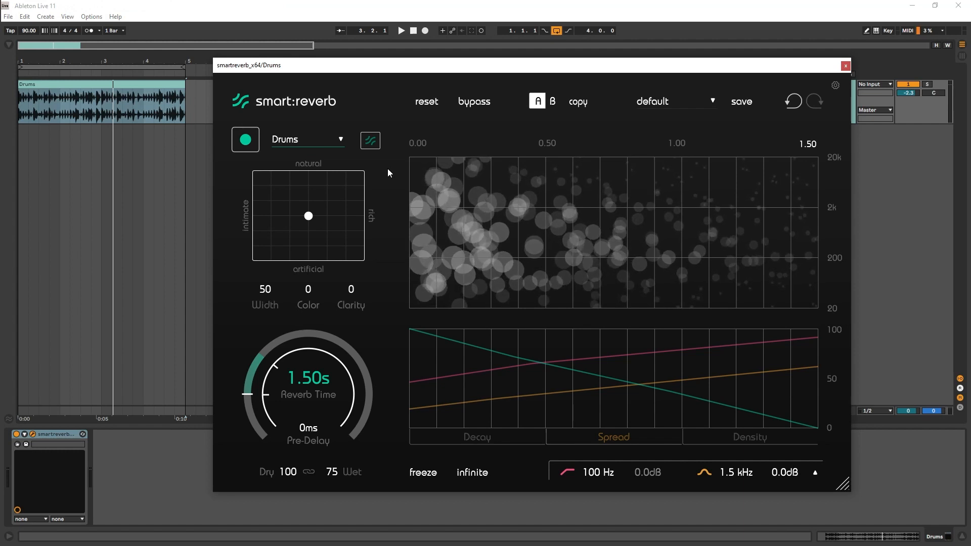
left_click(400, 31)
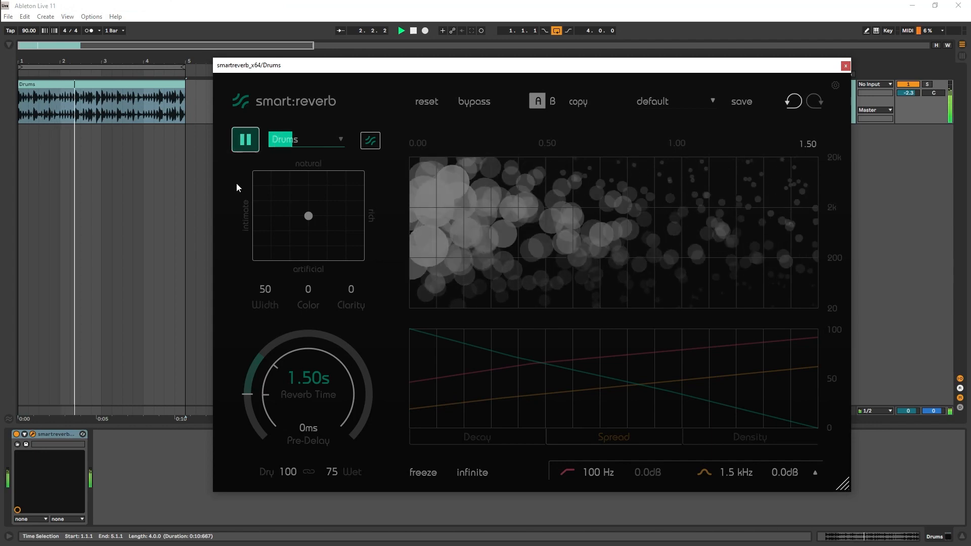
- Move the reverb character dot toward artificial and intimate, then show the Spread curve
left_click(245, 139)
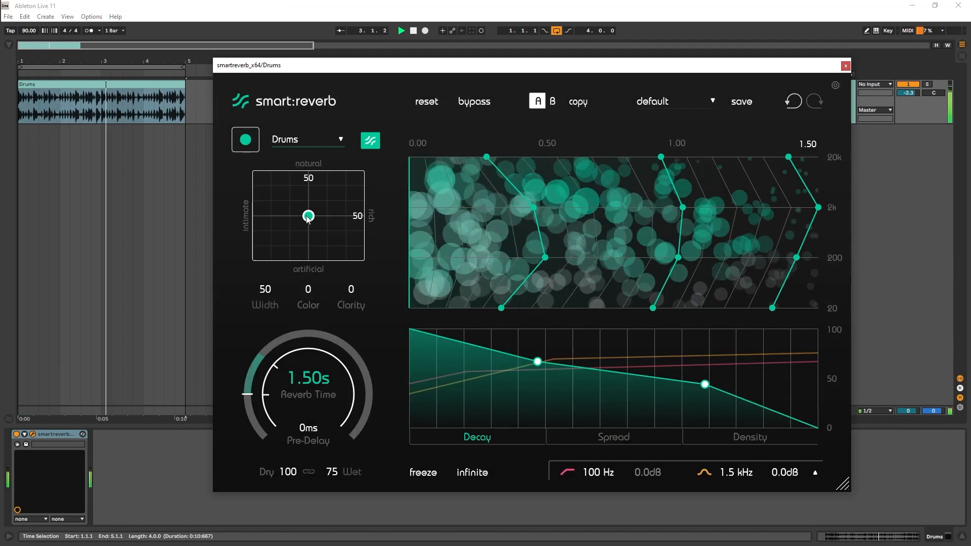
left_click_drag(308, 215, 325, 241)
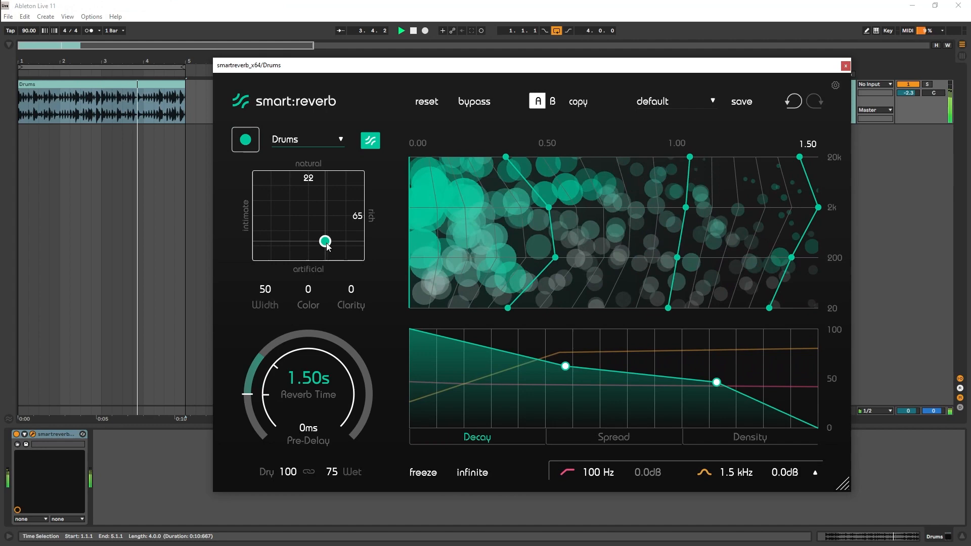
left_click_drag(325, 240, 294, 238)
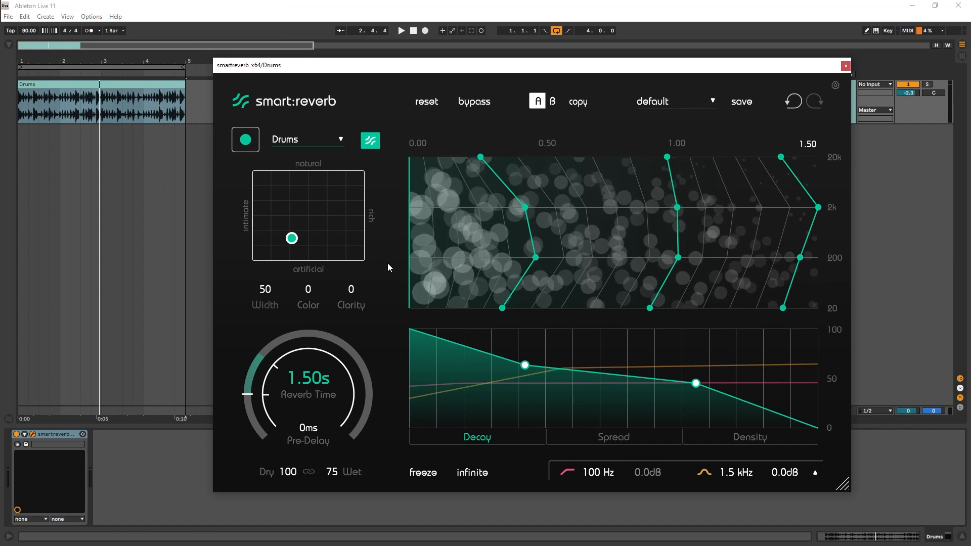
left_click(613, 437)
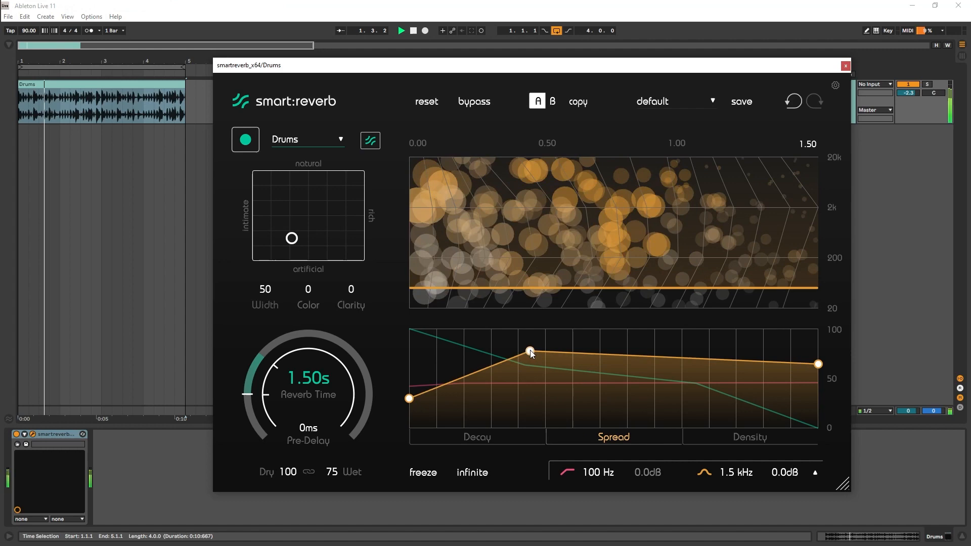
- Raise the spread curve's early node to full width (100)
left_click_drag(529, 351, 529, 330)
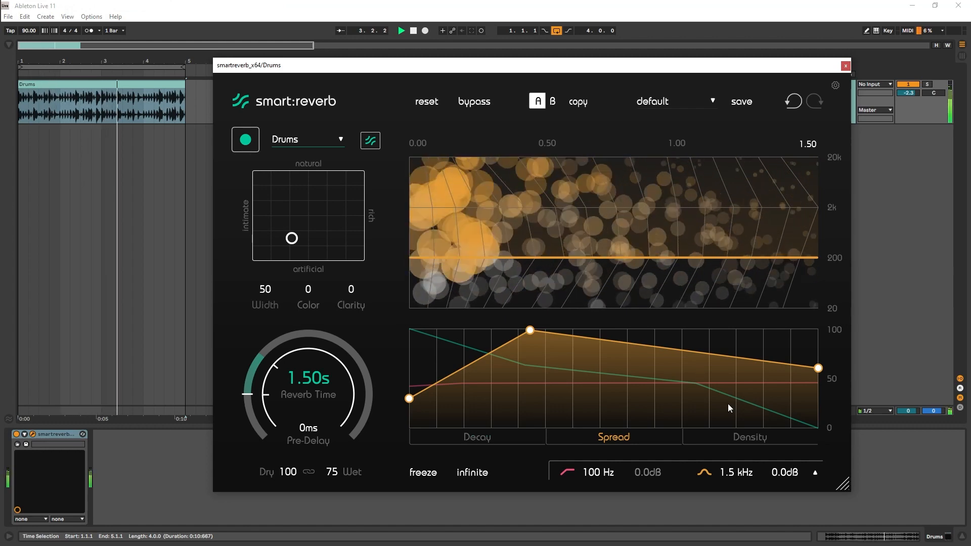
- Show the Density curve and lift its early density slightly, easing back to half
left_click(749, 437)
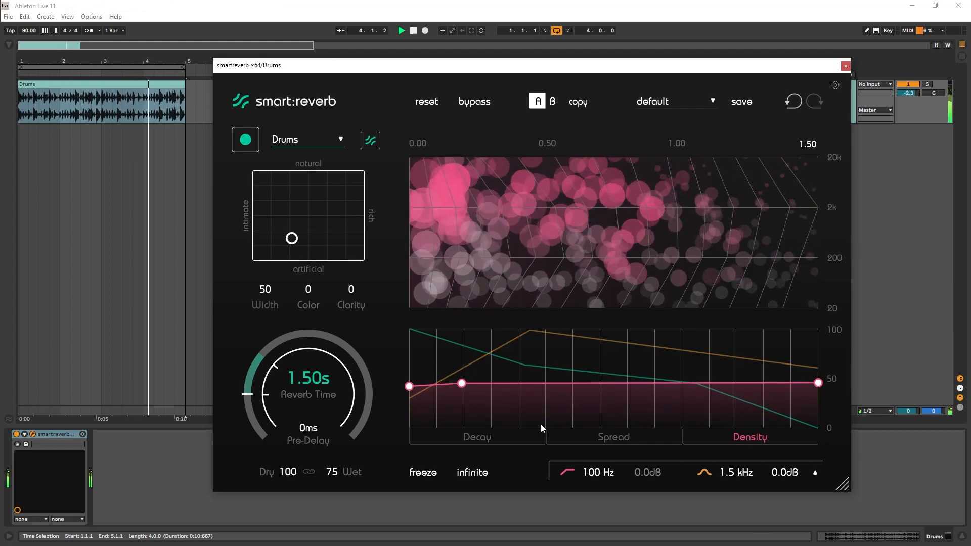
left_click_drag(461, 382, 454, 370)
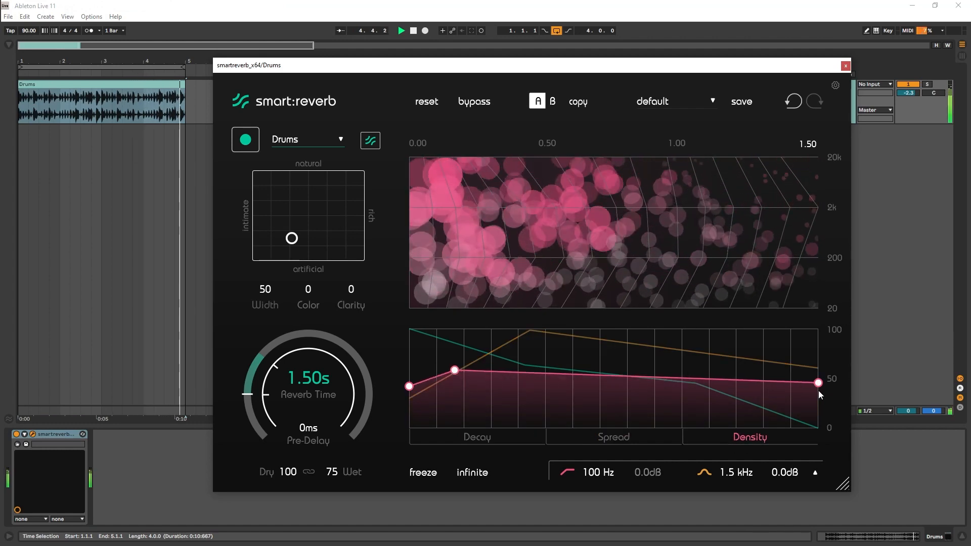
left_click_drag(817, 382, 817, 330)
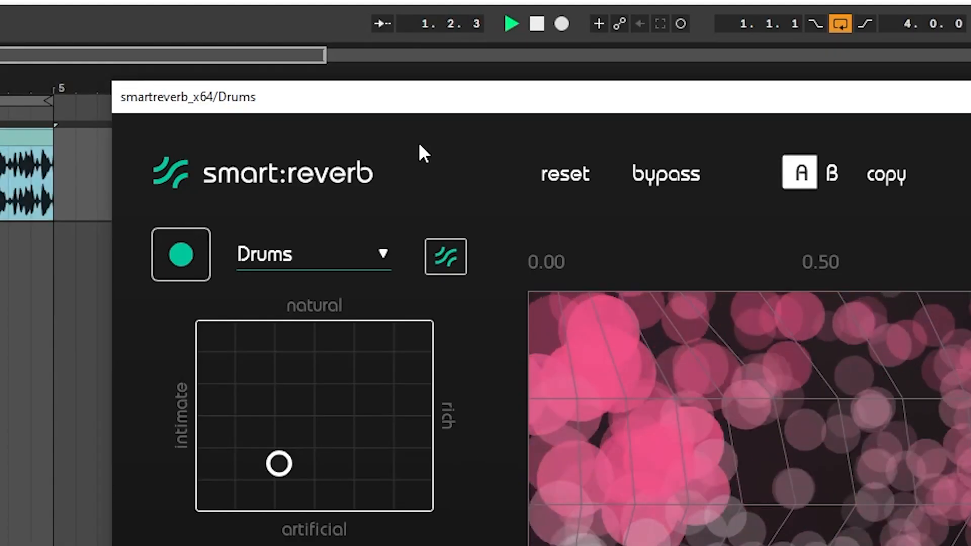
- Toggle the drum reverb's bypass twice to compare dry and wet drums
left_click(665, 173)
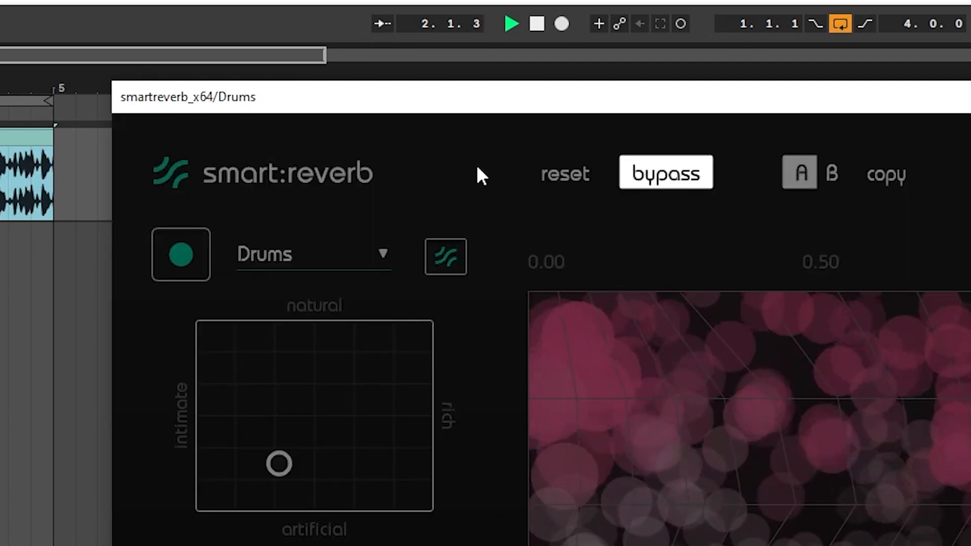
left_click(666, 172)
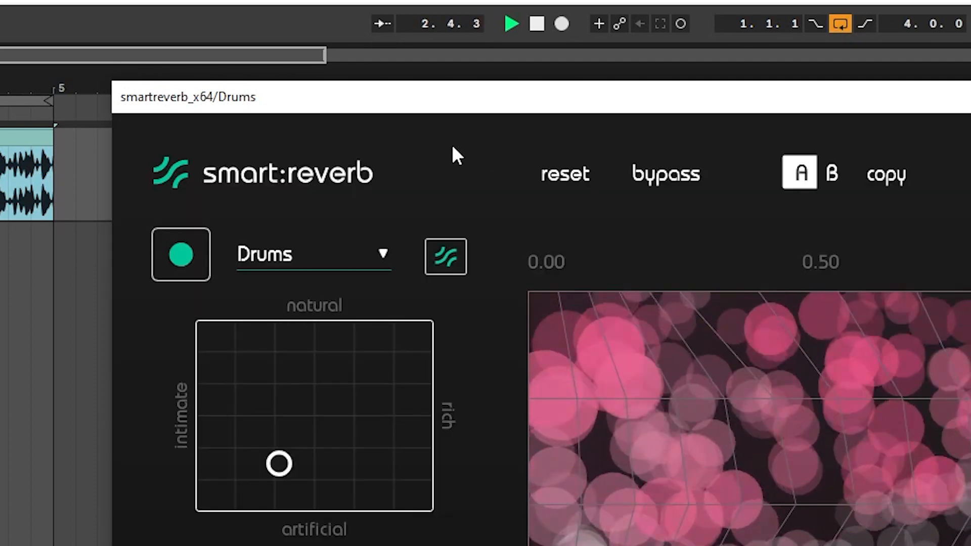
left_click(665, 173)
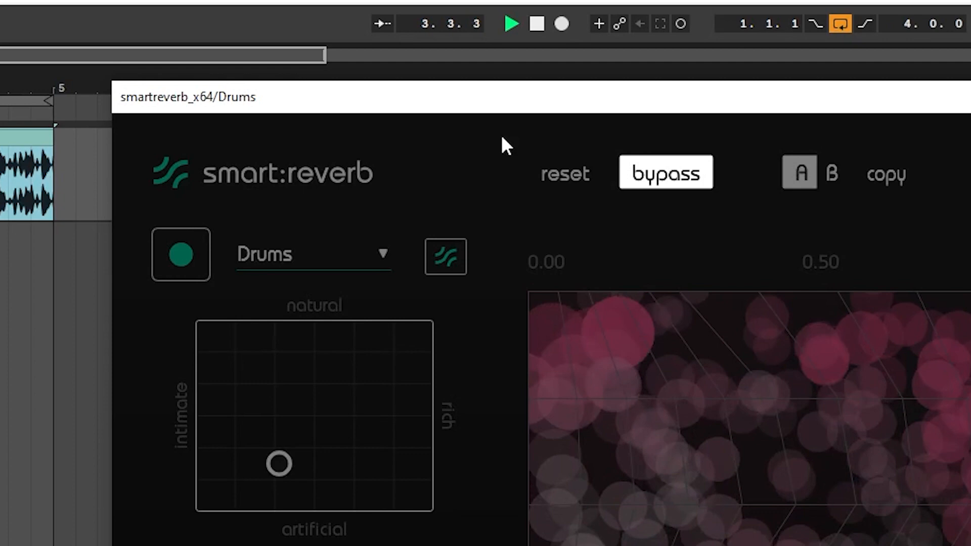
left_click(665, 173)
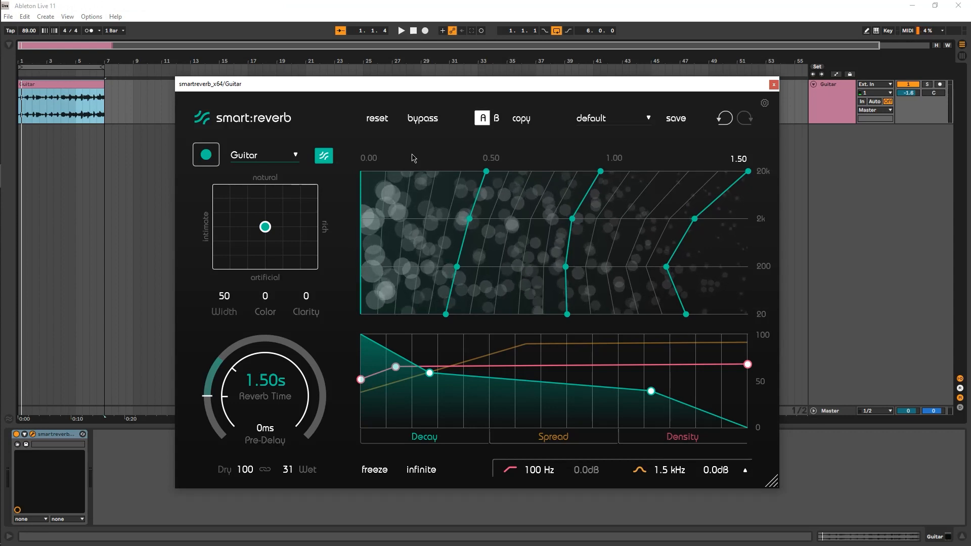
- With the guitar playing, set reverb time to 3.40 s and pull the early decay node down
left_click(401, 31)
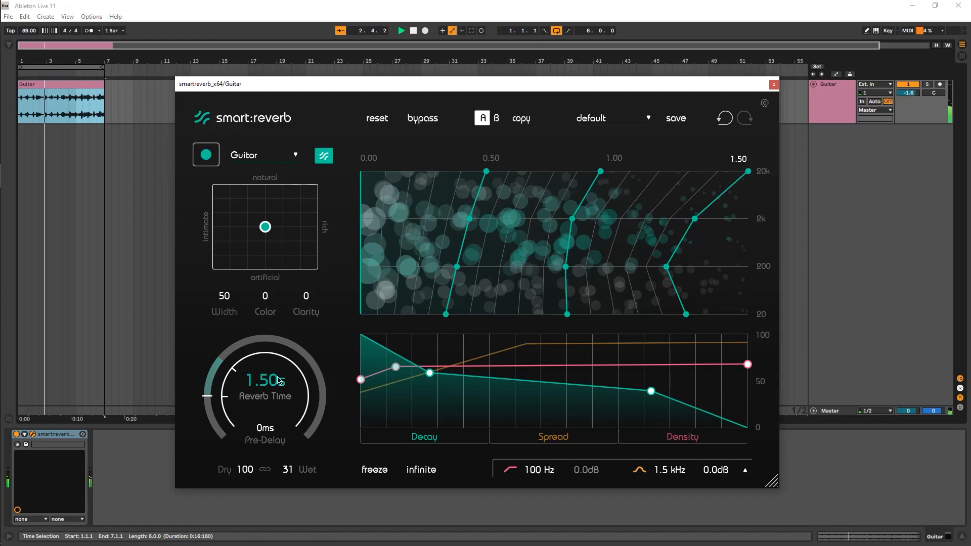
left_click_drag(264, 381, 263, 338)
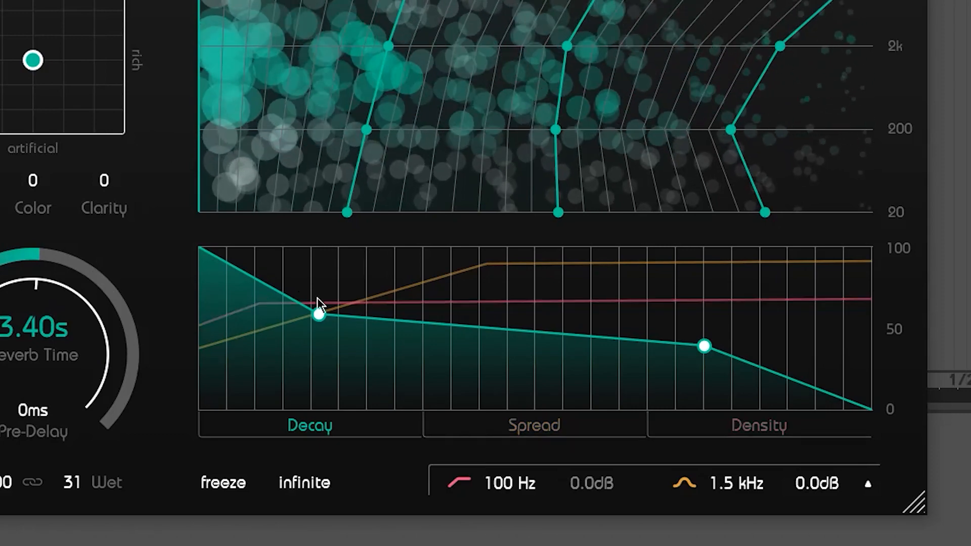
left_click_drag(316, 313, 265, 394)
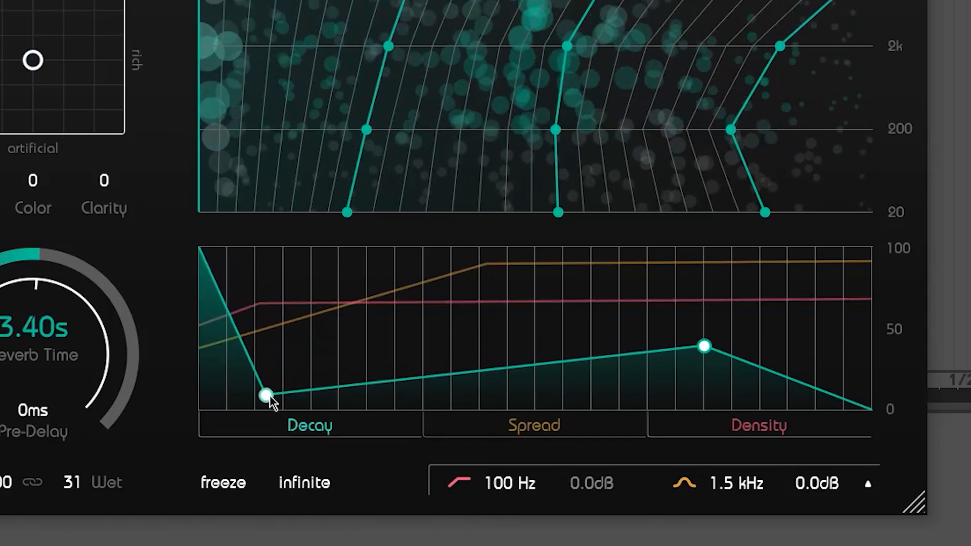
left_click_drag(264, 396, 347, 269)
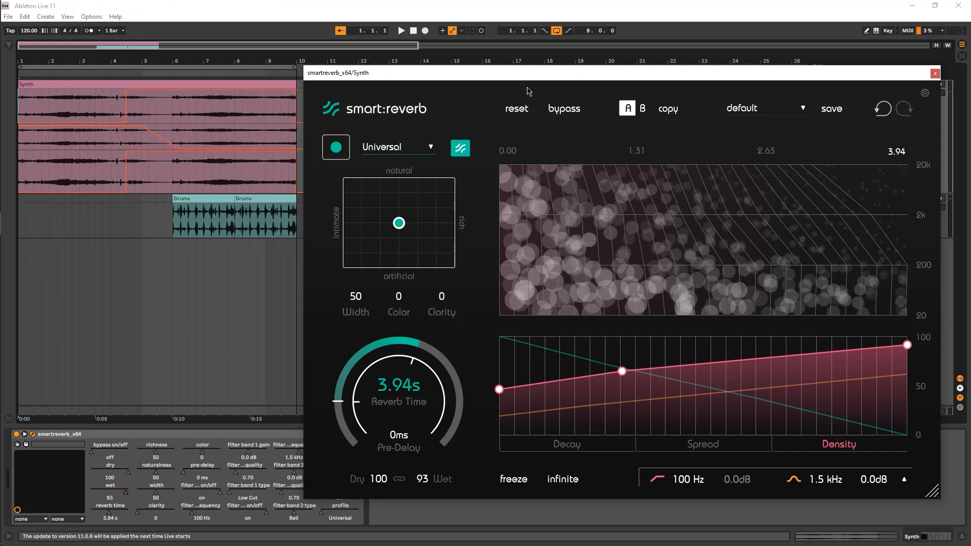
- Let the Synth reverb learn from playback, then switch to the Infinite group track's reverb
left_click(564, 108)
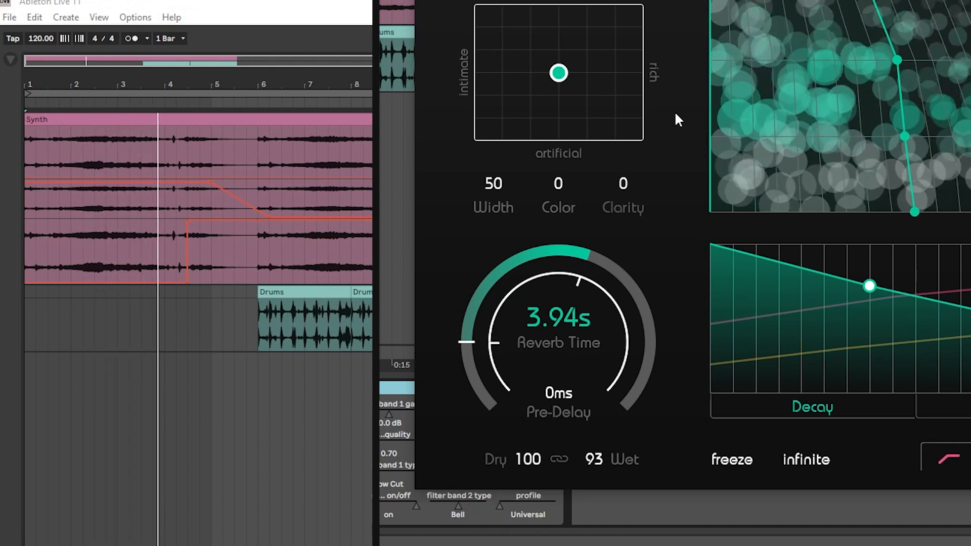
left_click(731, 459)
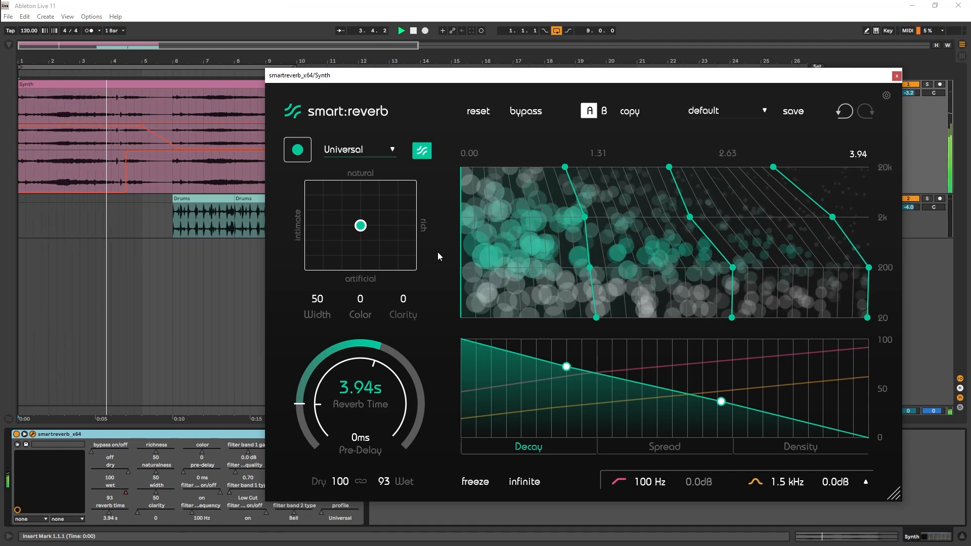
left_click(475, 481)
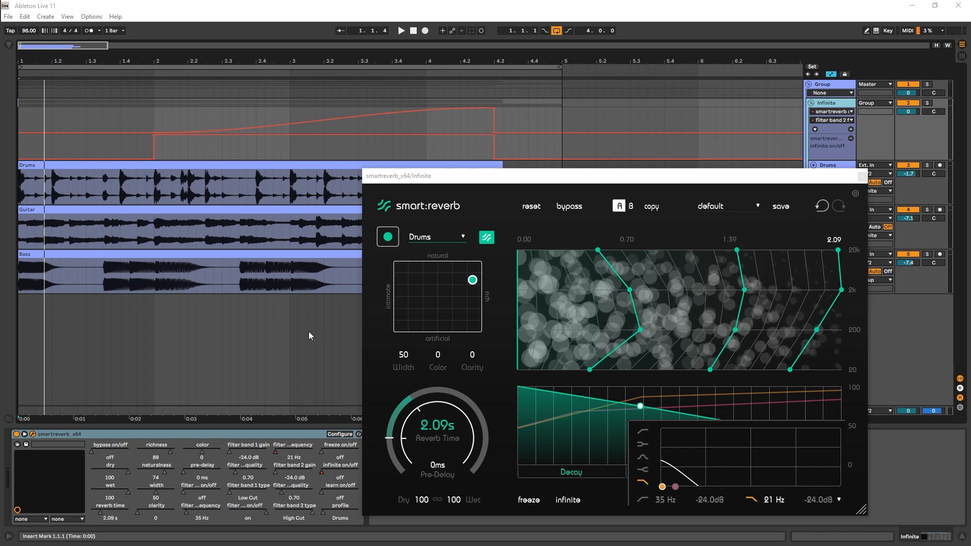
- Turn on infinite mode for the group reverb and sweep its high cut up to 2.1 kHz
left_click(400, 30)
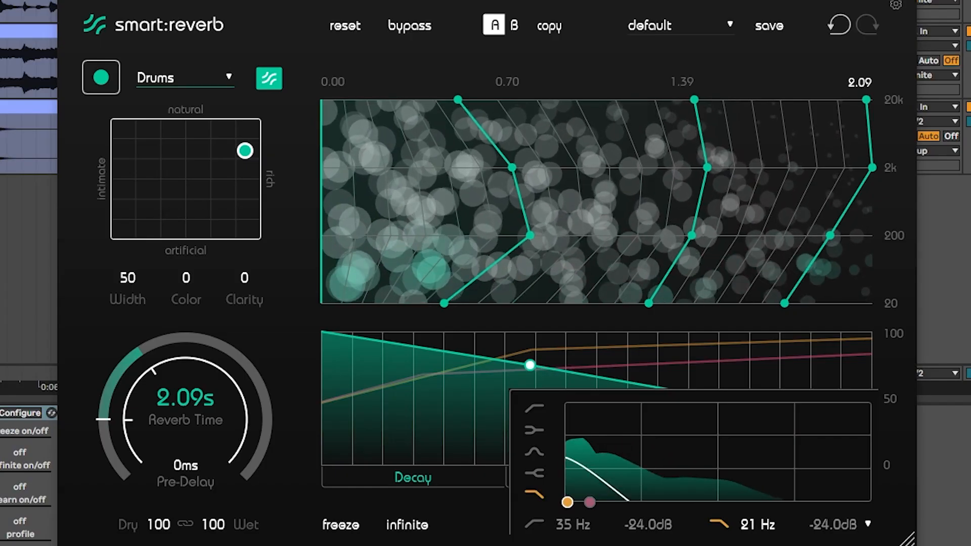
left_click(407, 525)
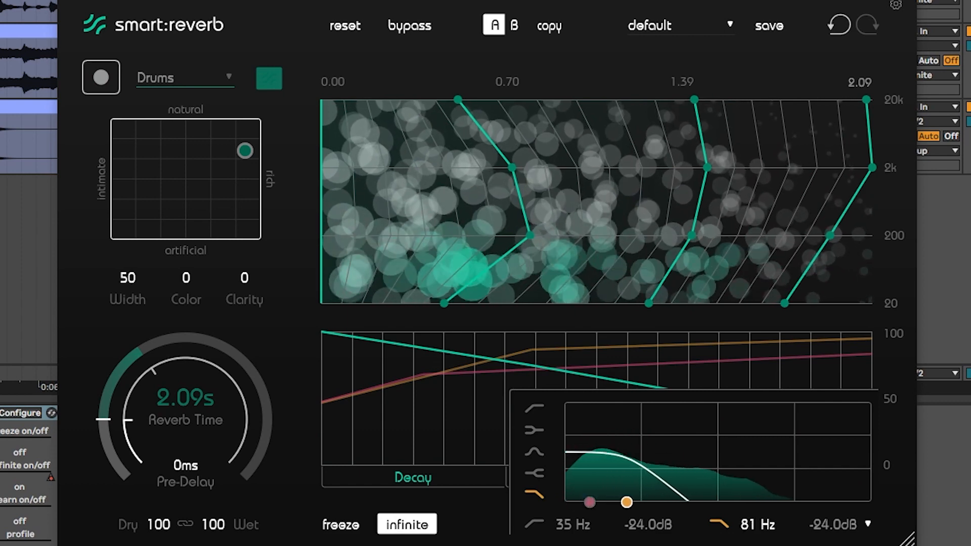
left_click_drag(625, 503, 773, 503)
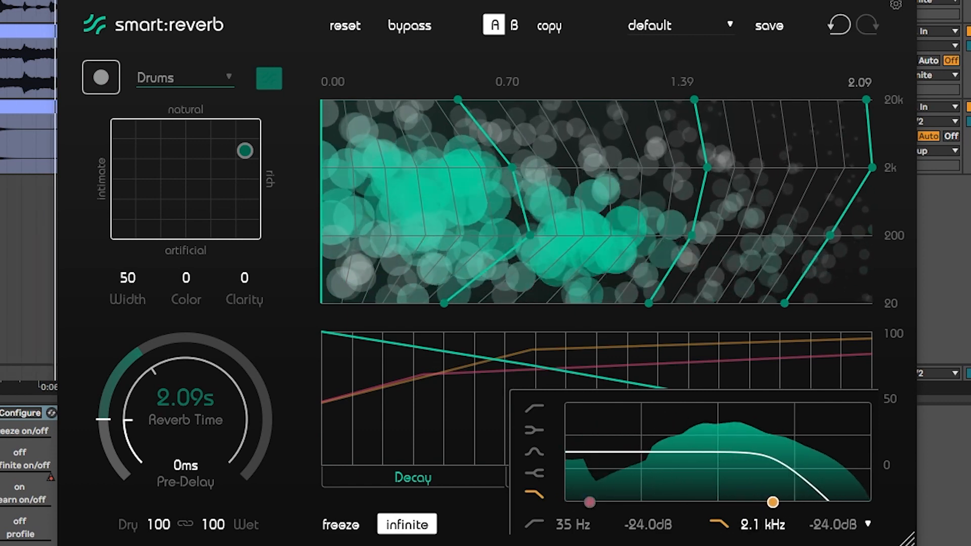
left_click_drag(772, 502, 867, 502)
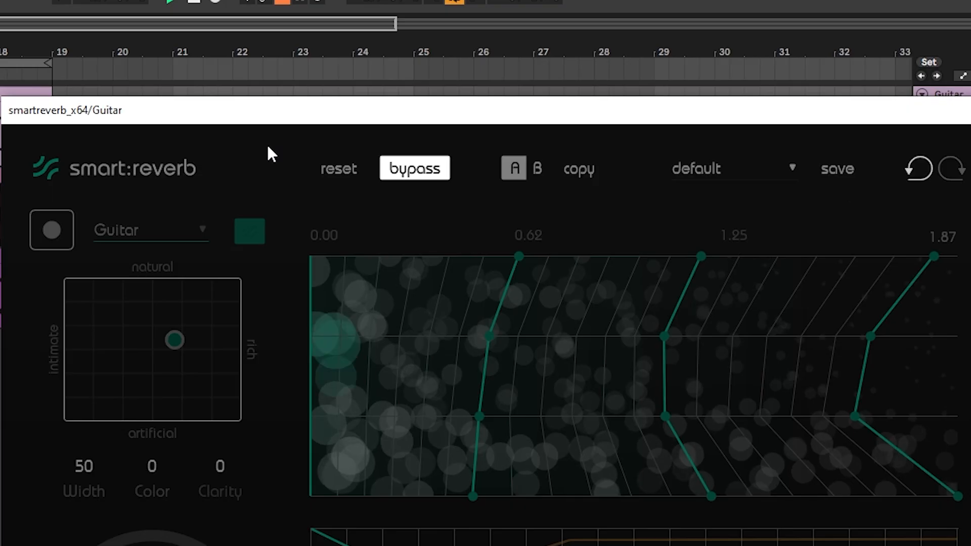
left_click(413, 169)
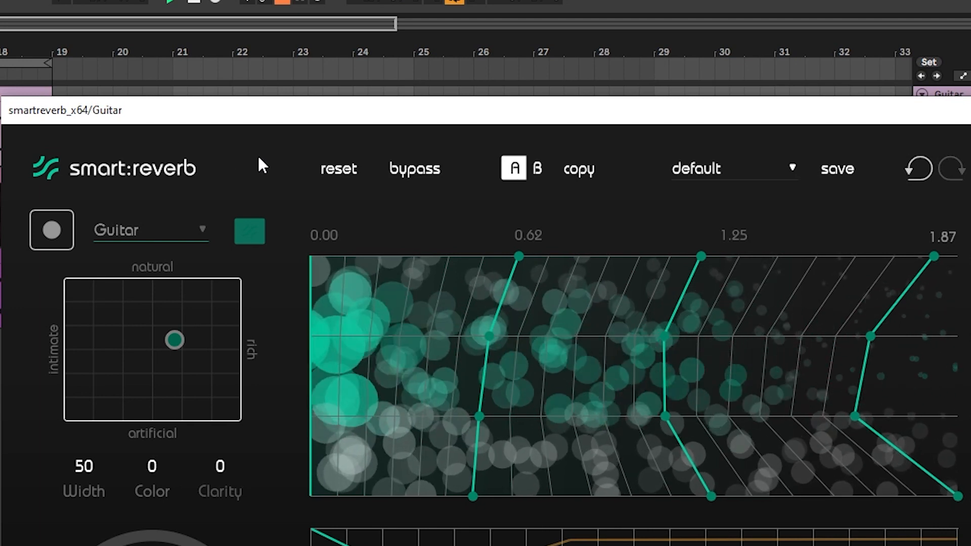
left_click(415, 169)
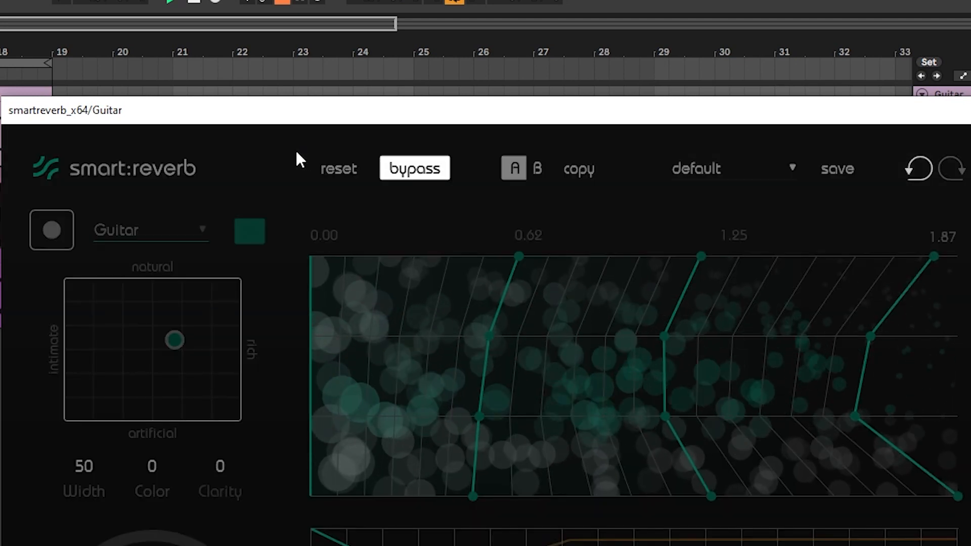